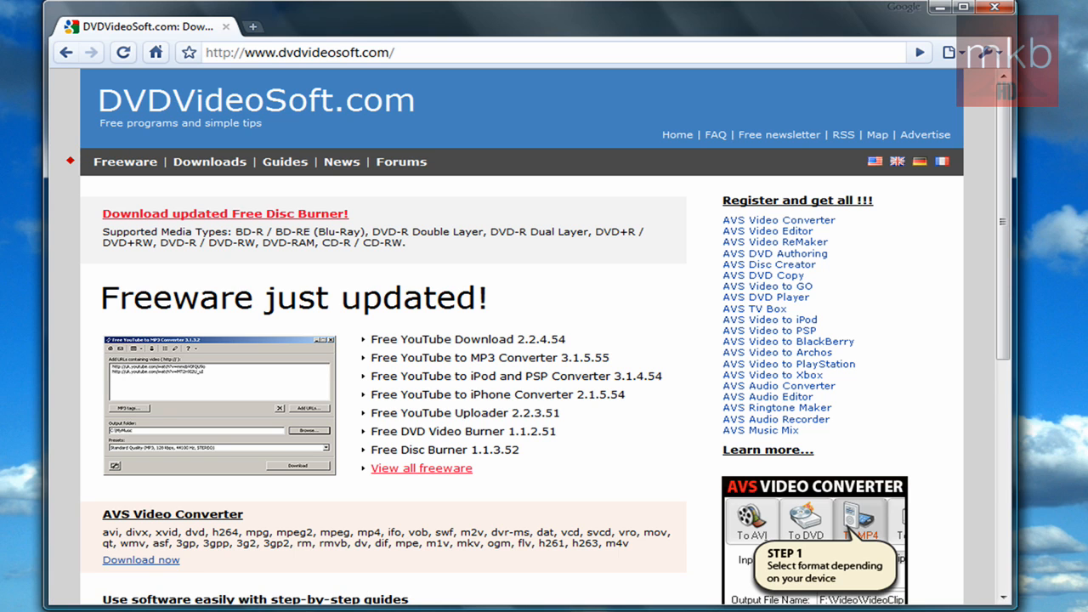
# View the Free Studio page on dvdvideosoft.com and close Chrome.
pyautogui.scroll(-3)
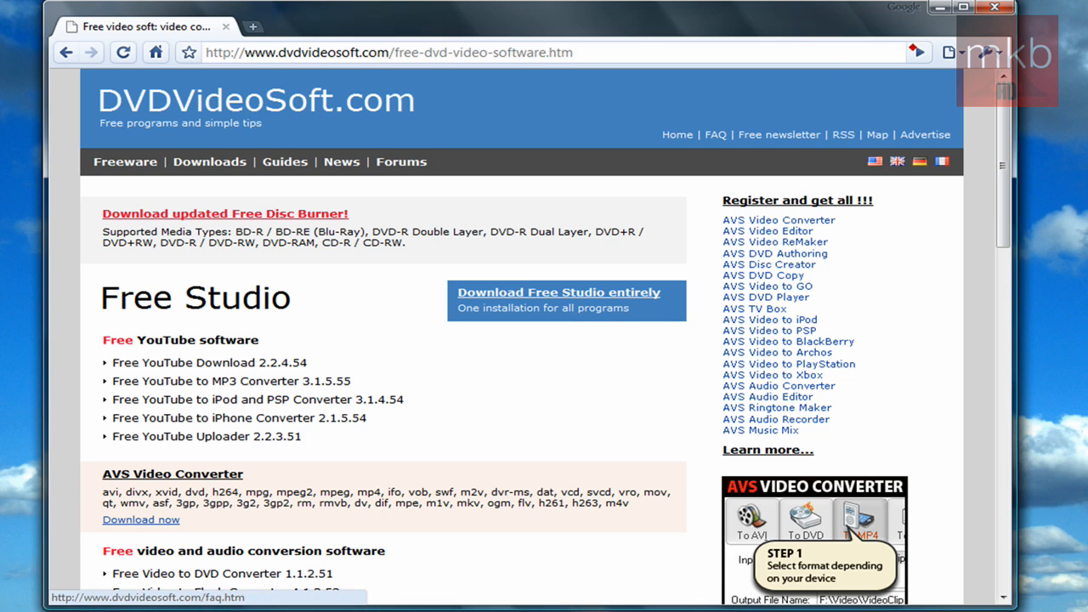
pyautogui.click(962, 8)
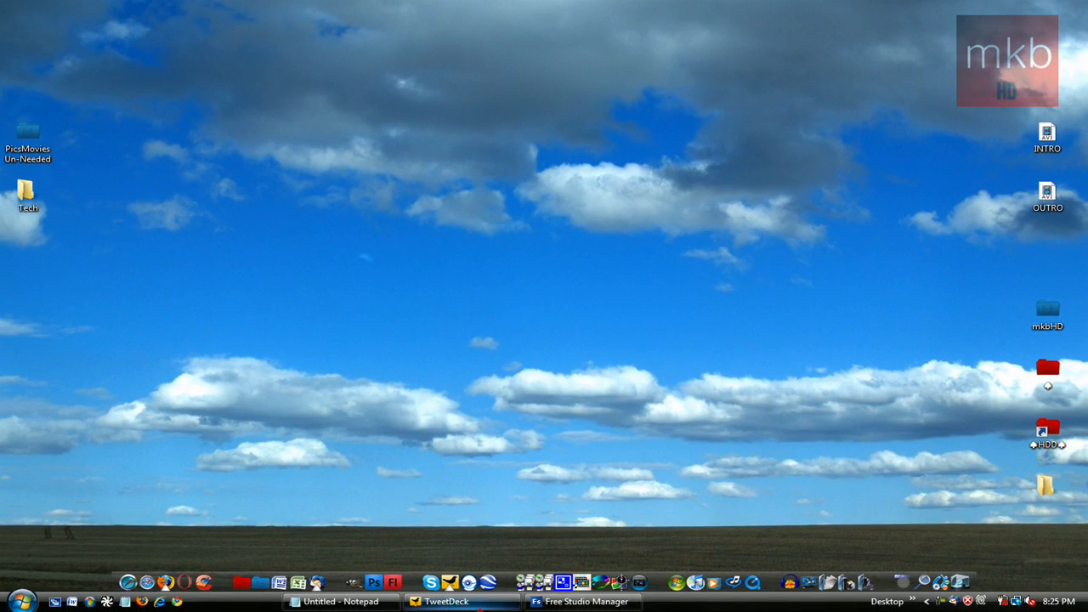
# Launch Free YouTube Uploader from Free Studio Manager and close the manager window.
pyautogui.click(582, 601)
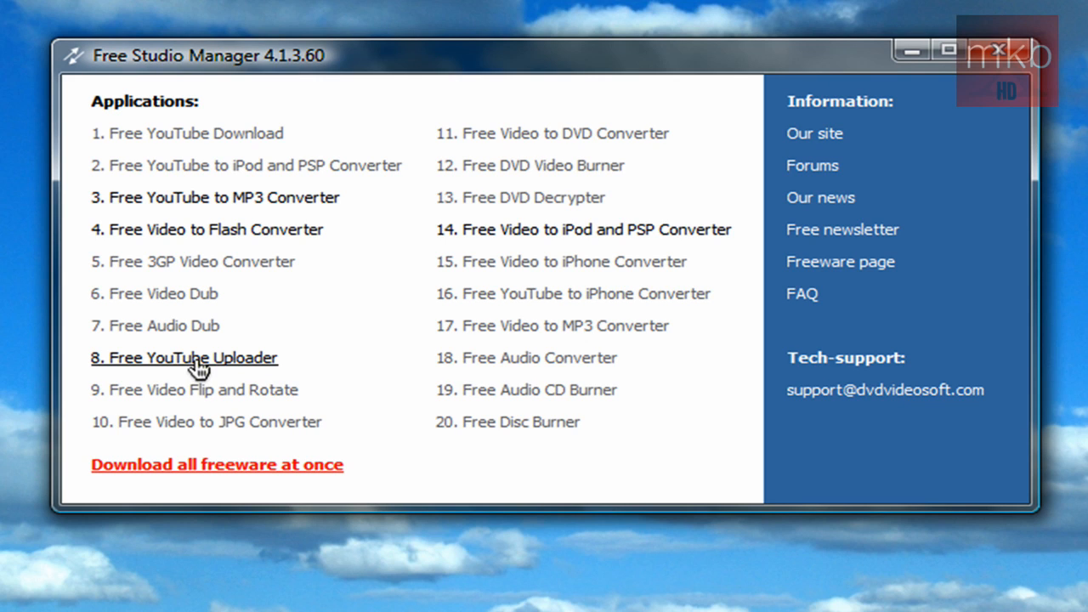
pyautogui.moveTo(994, 85)
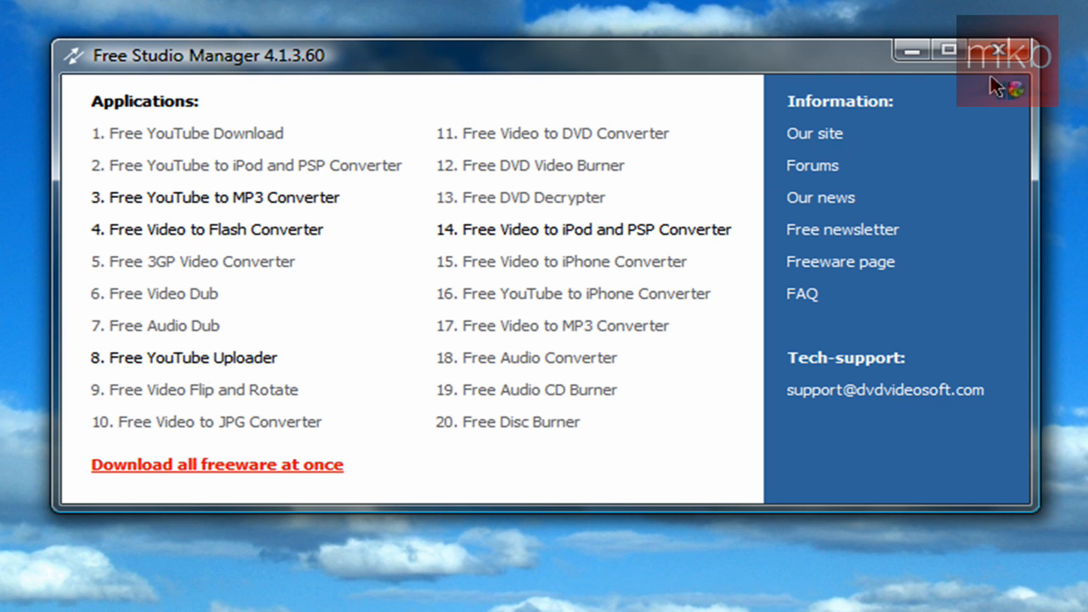
pyautogui.click(996, 50)
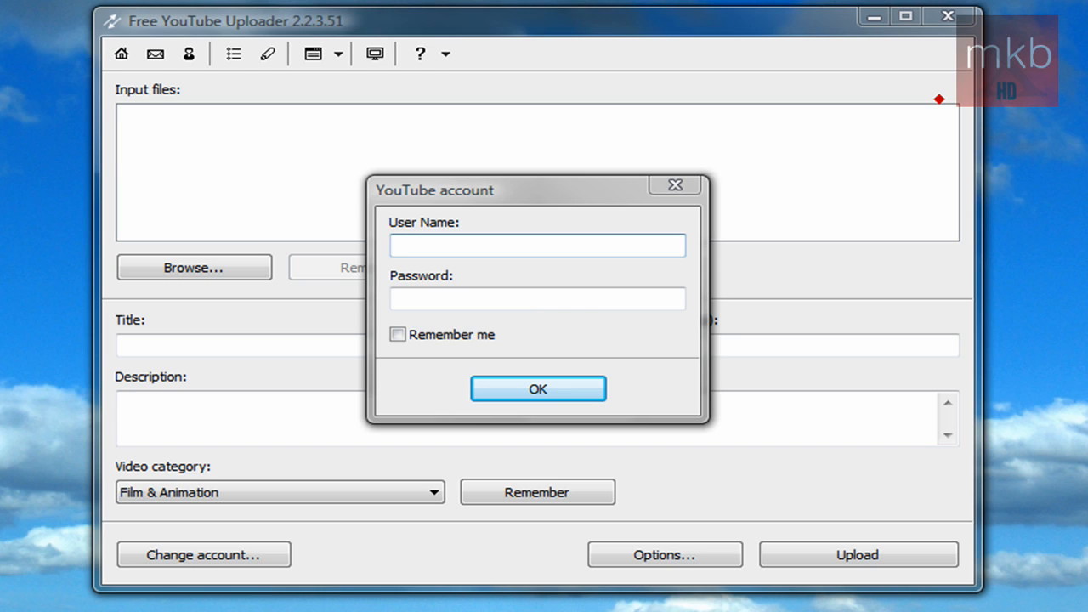
# Sign in to the YouTube account with Remember me enabled.
pyautogui.write('marquesbrownlee')
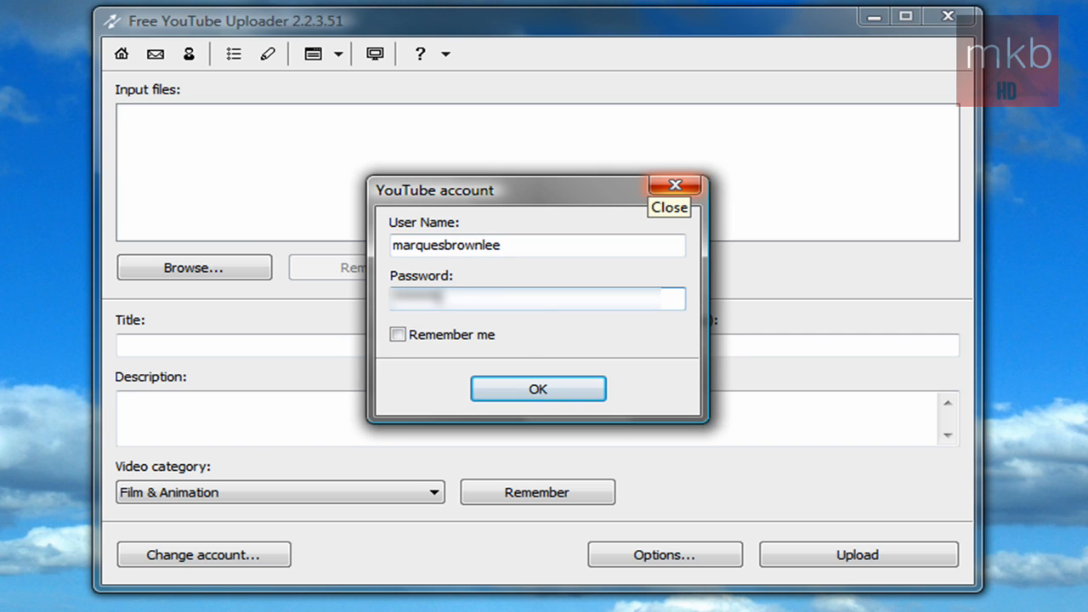
pyautogui.click(397, 334)
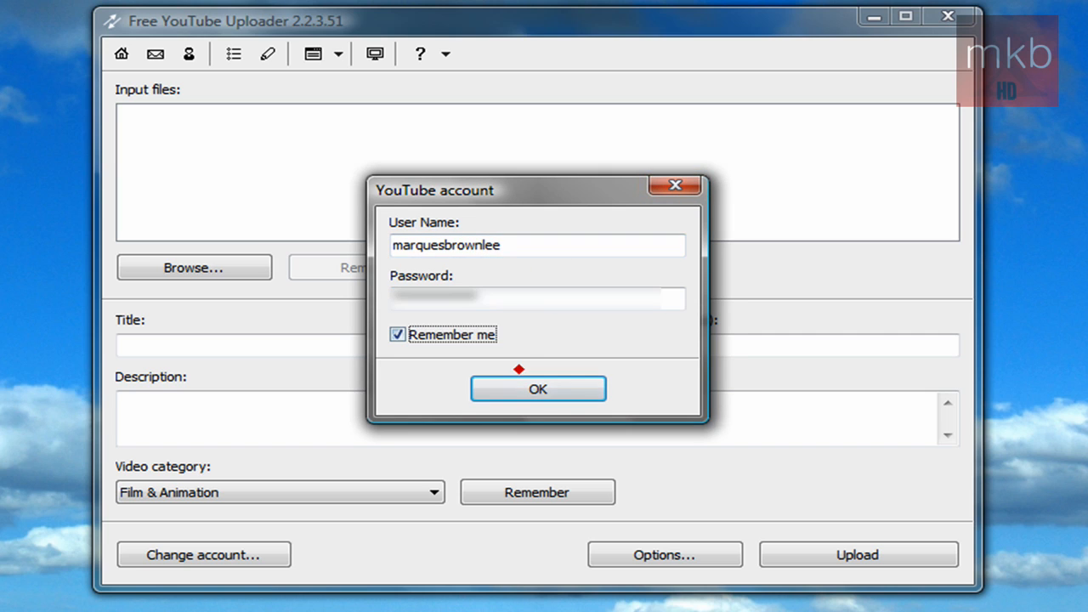
pyautogui.click(537, 388)
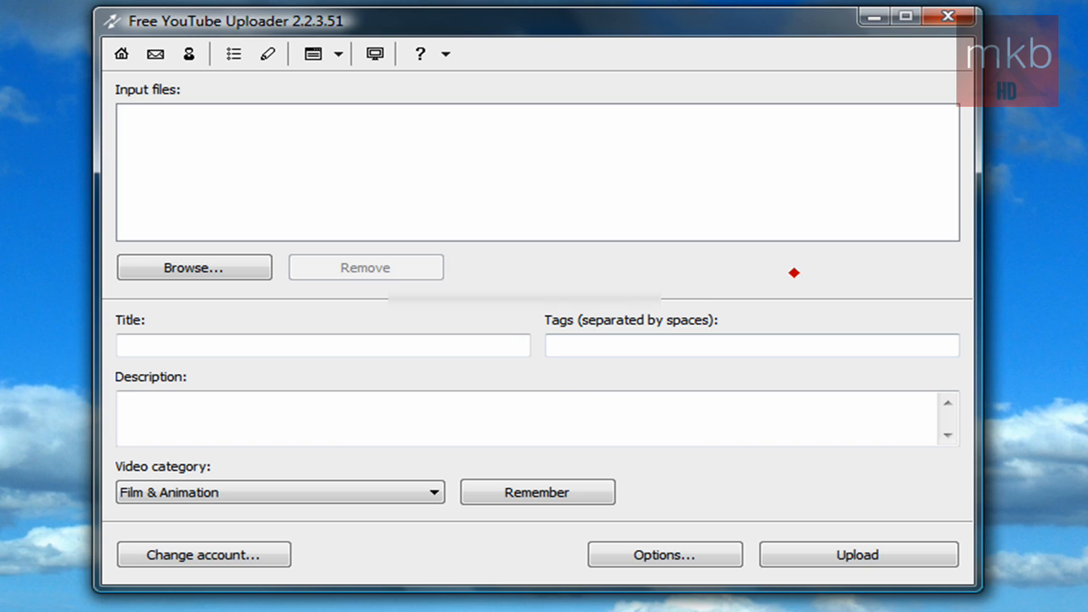
pyautogui.moveTo(230, 274)
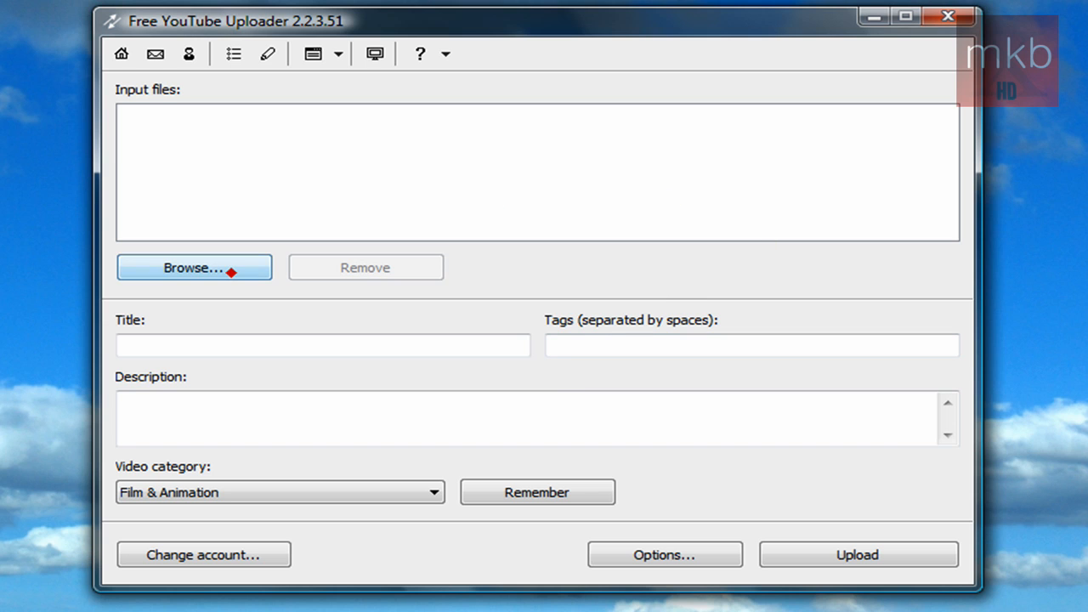
# Queue INTRO.avi and replace its title INTRO with 'HD Tutorial: Blah'.
pyautogui.click(194, 267)
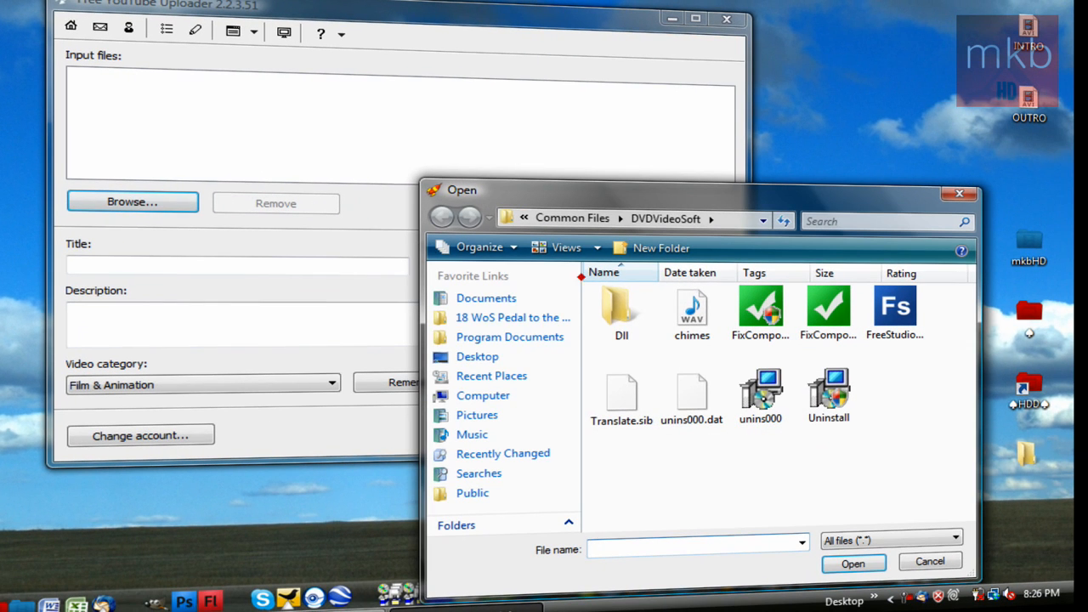
pyautogui.click(442, 218)
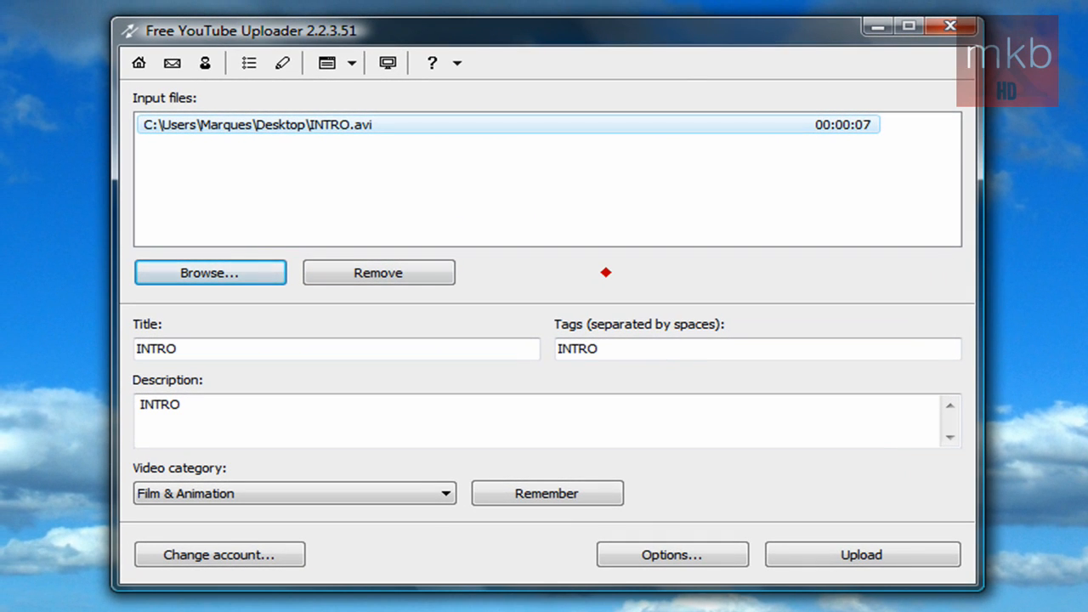
pyautogui.click(272, 349)
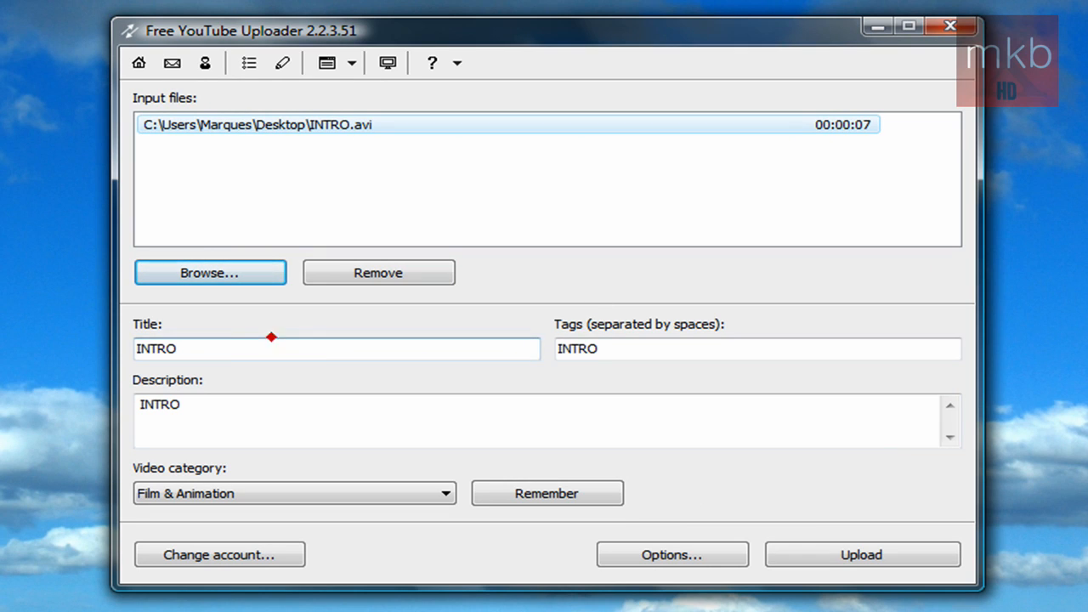
pyautogui.doubleClick(156, 349)
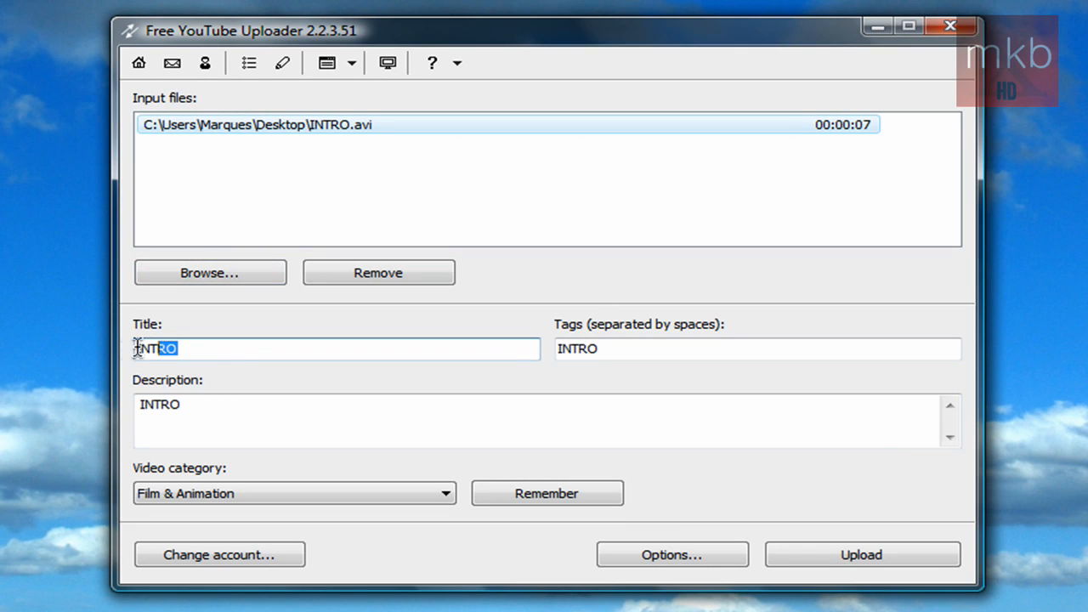
pyautogui.write('HD')
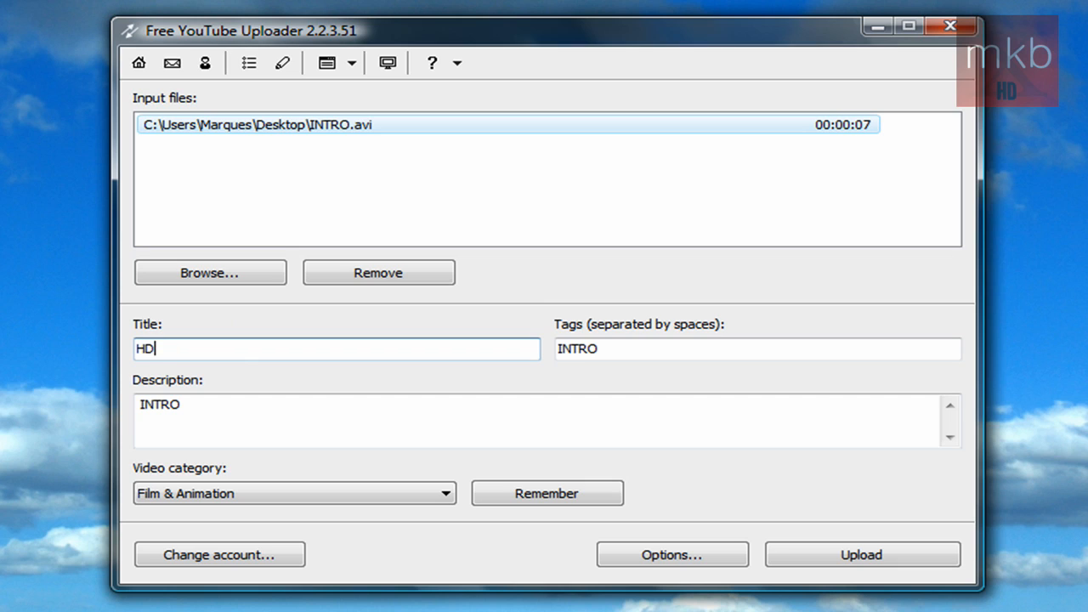
pyautogui.write('Tutorial: Blah')
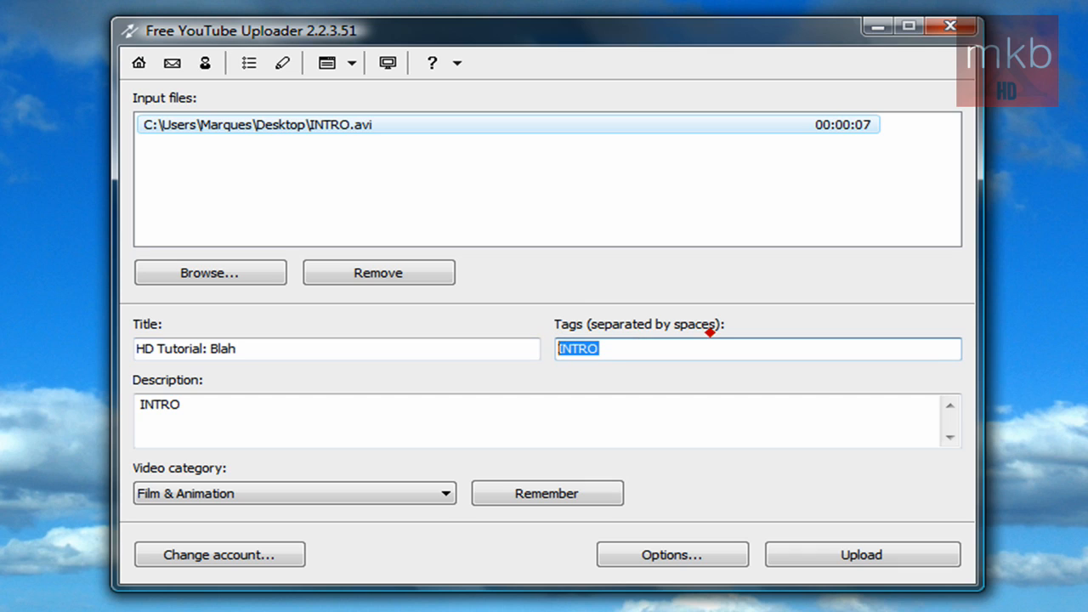
# Set the tags to 'tag 1 tag 2' and replace the description INTRO with new description text.
pyautogui.press('Delete')
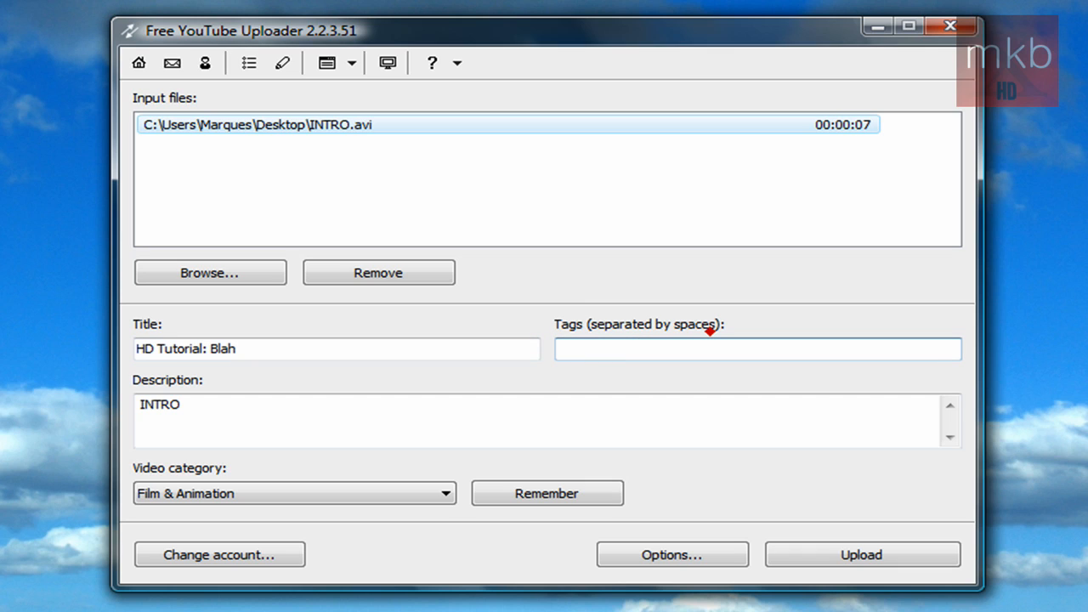
pyautogui.write('tag 1 tag 2')
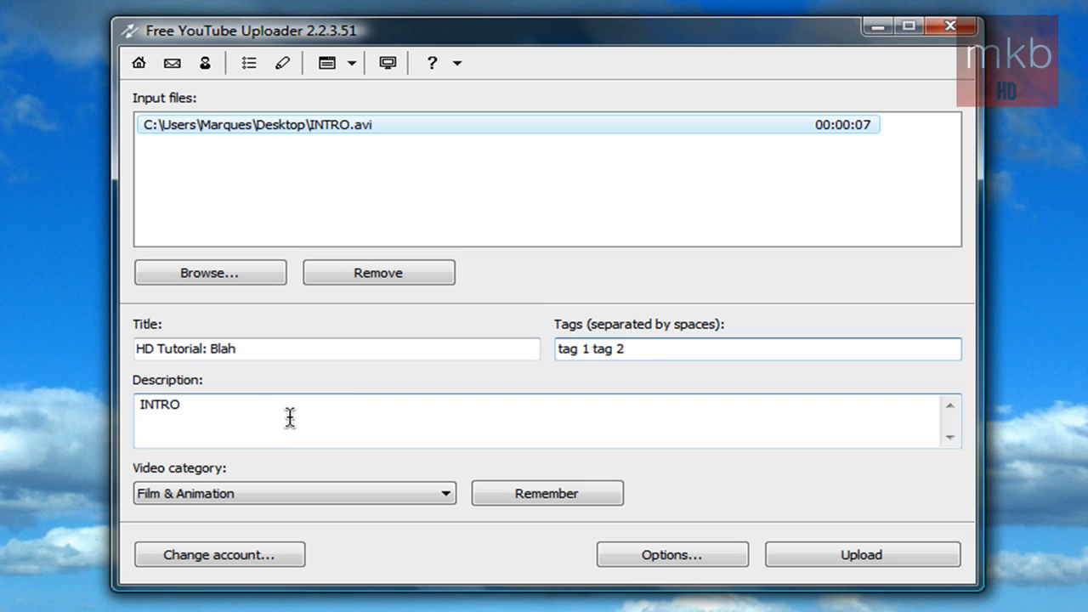
pyautogui.doubleClick(158, 403)
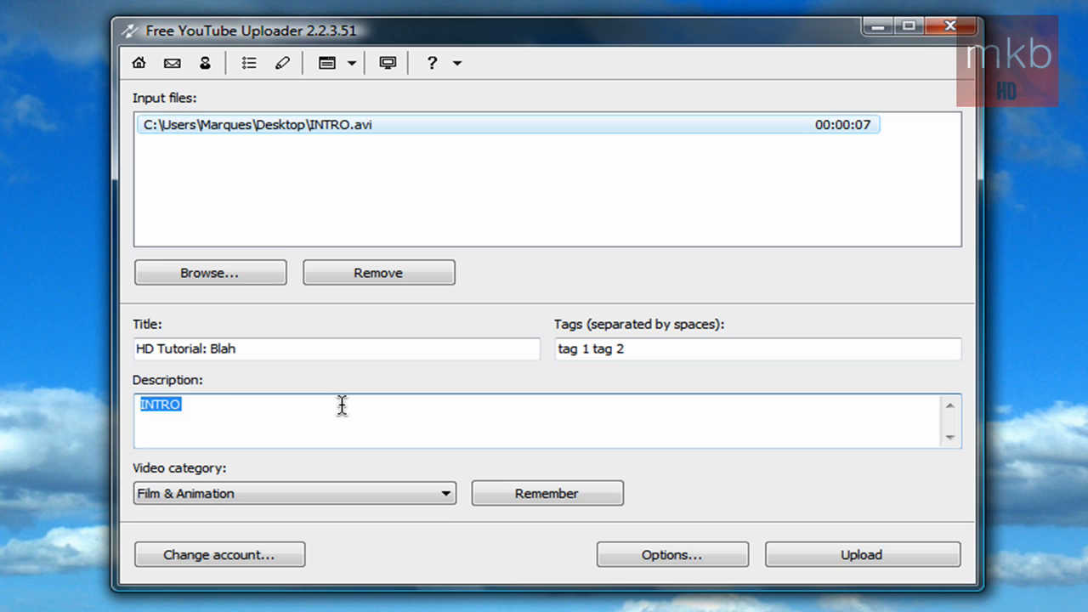
pyautogui.write('Description of the video')
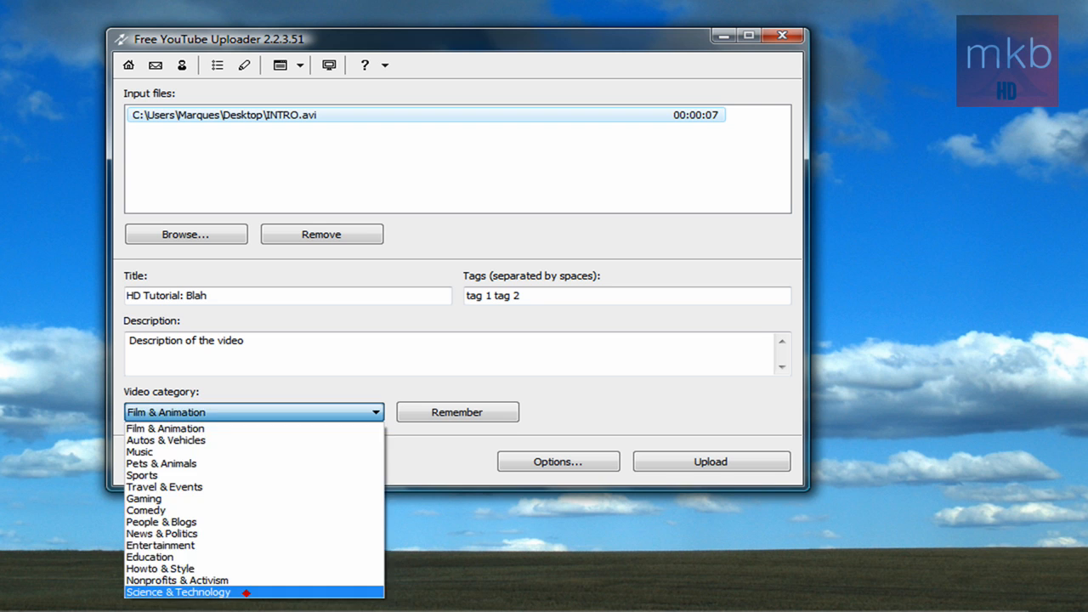
# Set the video category to Science & Technology.
pyautogui.click(178, 592)
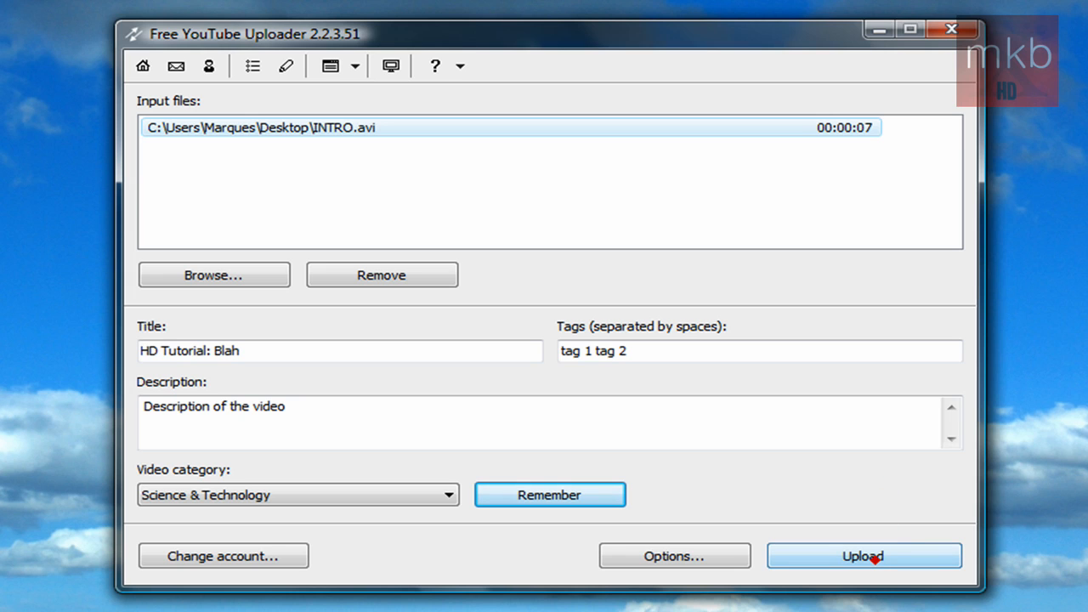
# Start uploading INTRO.avi and raise the upload to High priority.
pyautogui.click(863, 555)
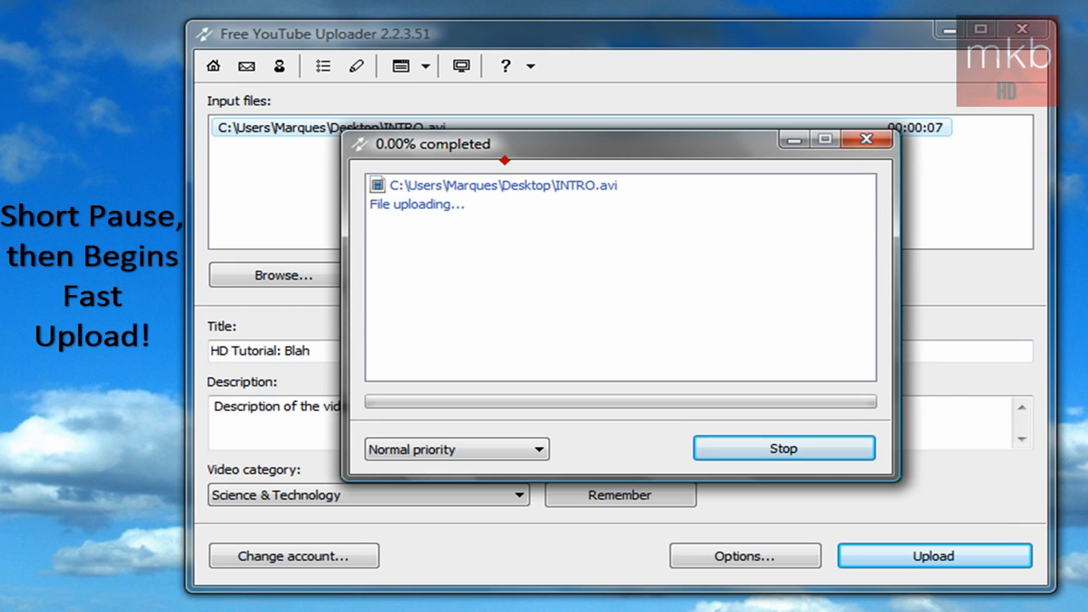
pyautogui.moveTo(449, 449)
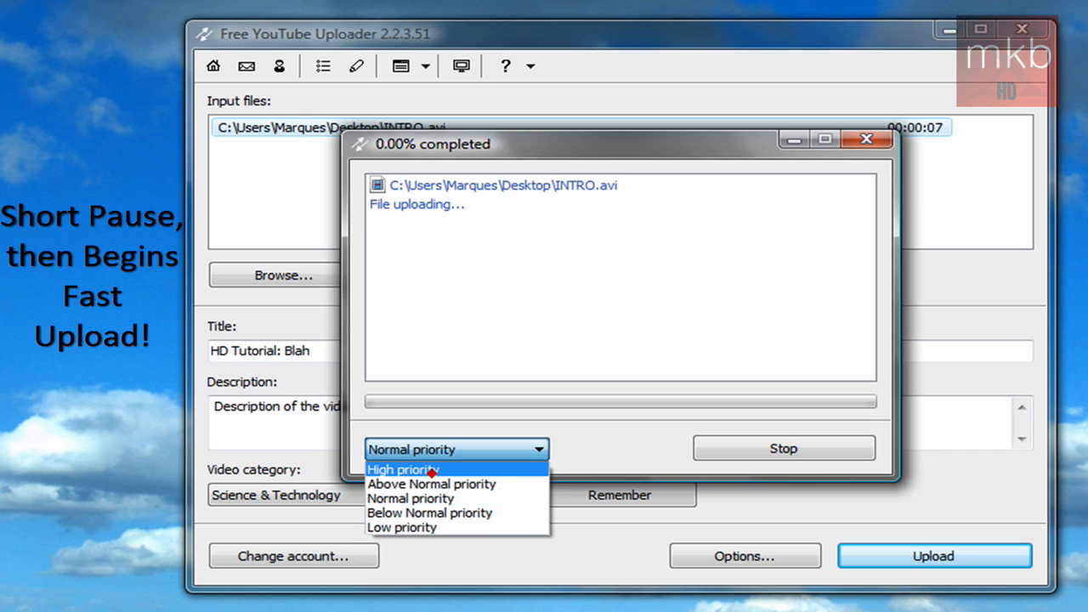
pyautogui.click(399, 468)
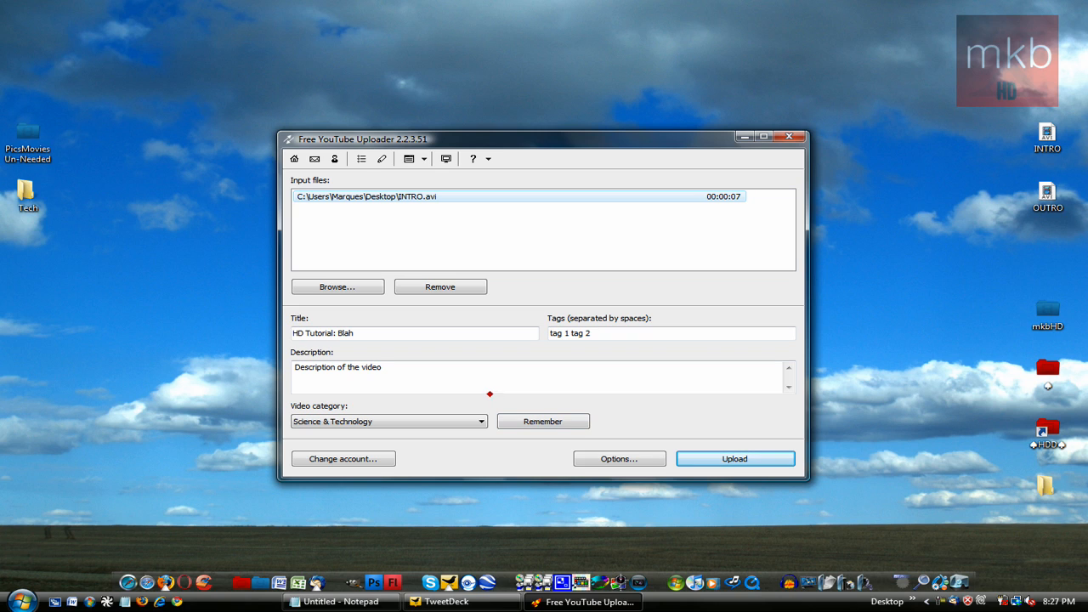
# Check the proxy Options dialog, dismiss it unchanged, and close the uploader.
pyautogui.click(618, 458)
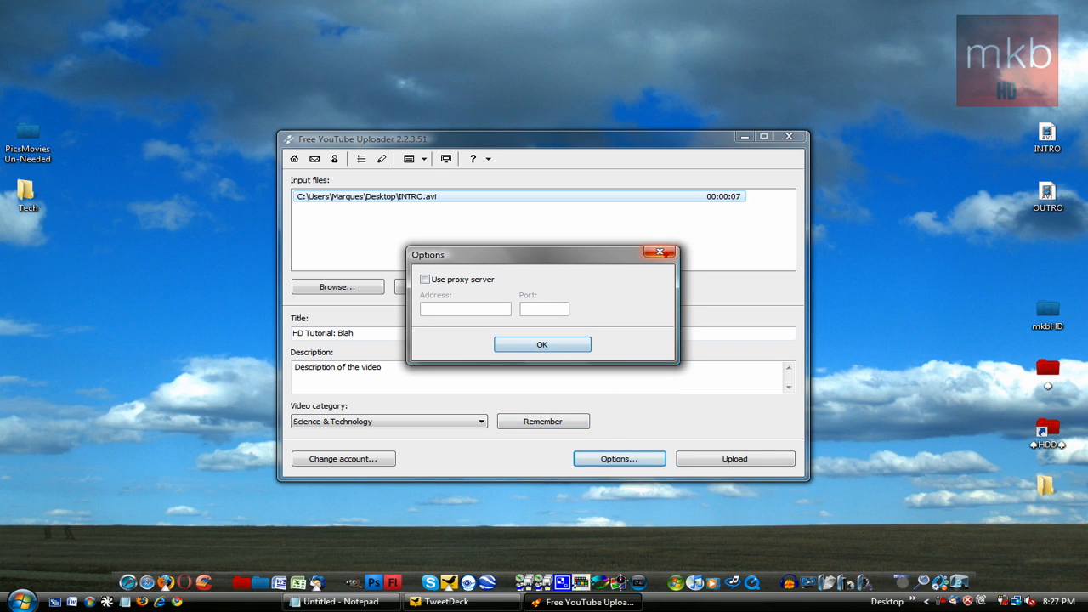
pyautogui.click(541, 344)
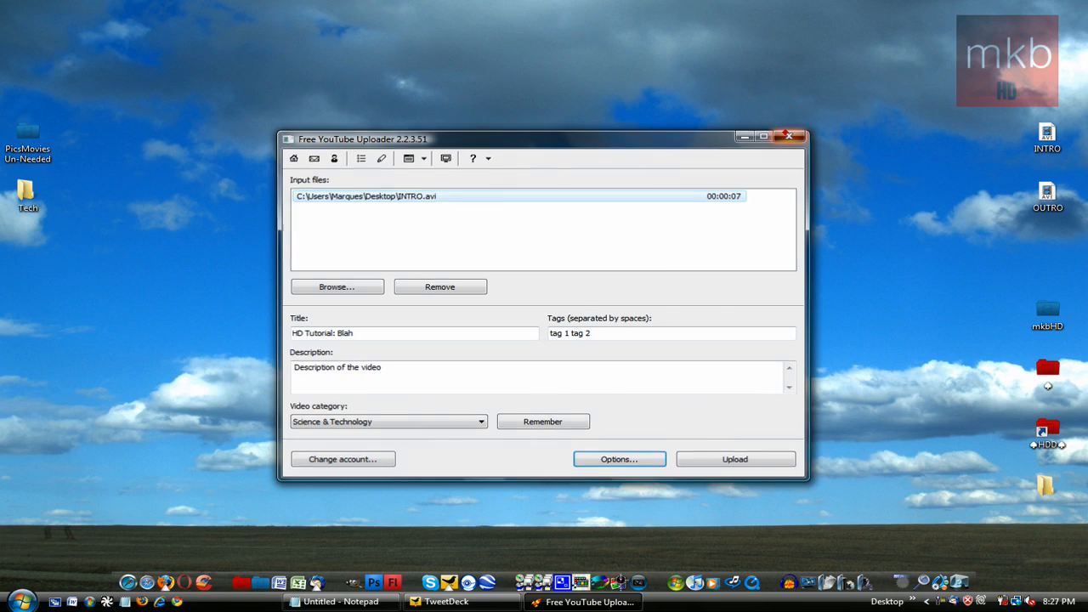
pyautogui.click(789, 136)
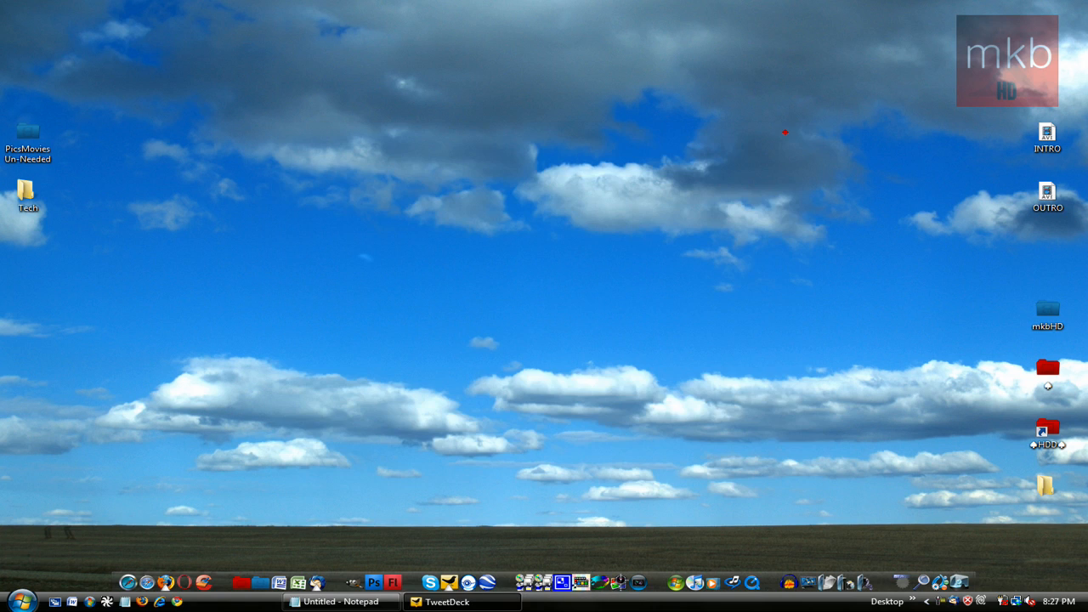